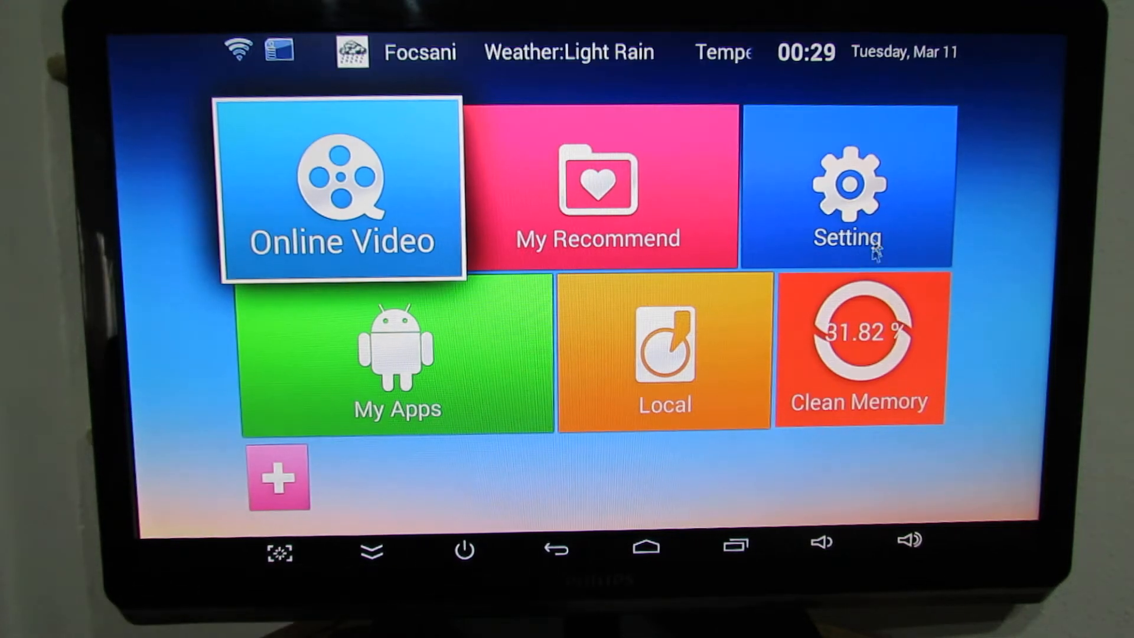
{"action": "mouse_move", "coordinate": [935, 286]}
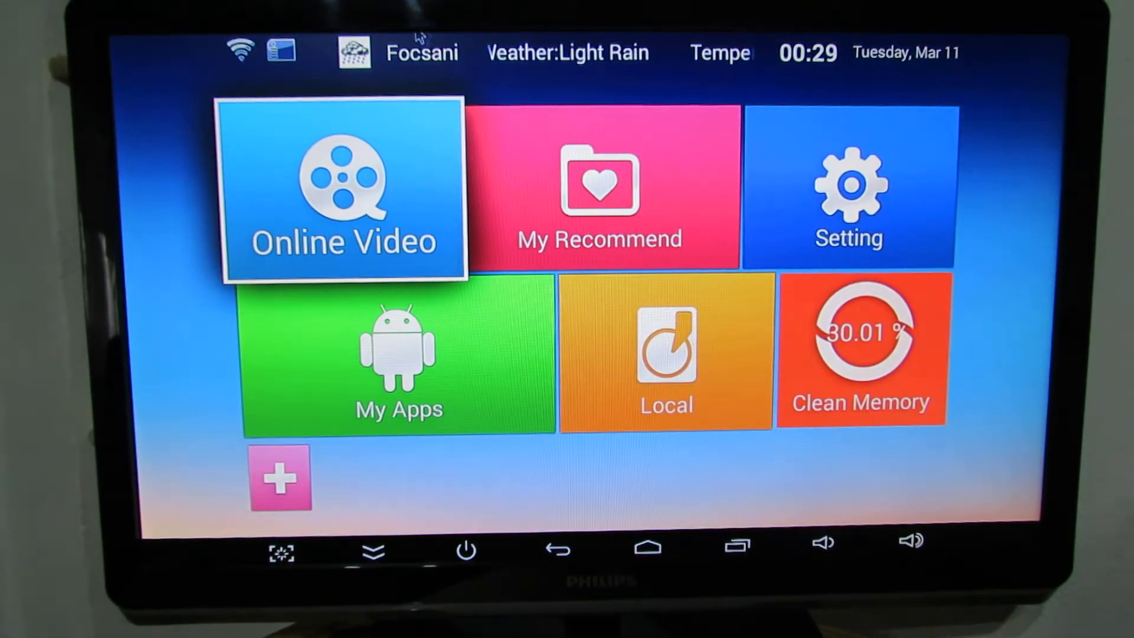
Step: Show the Other settings section with model S82, Android 4.4.2 and kernel details
{"action": "left_click", "coordinate": [849, 188]}
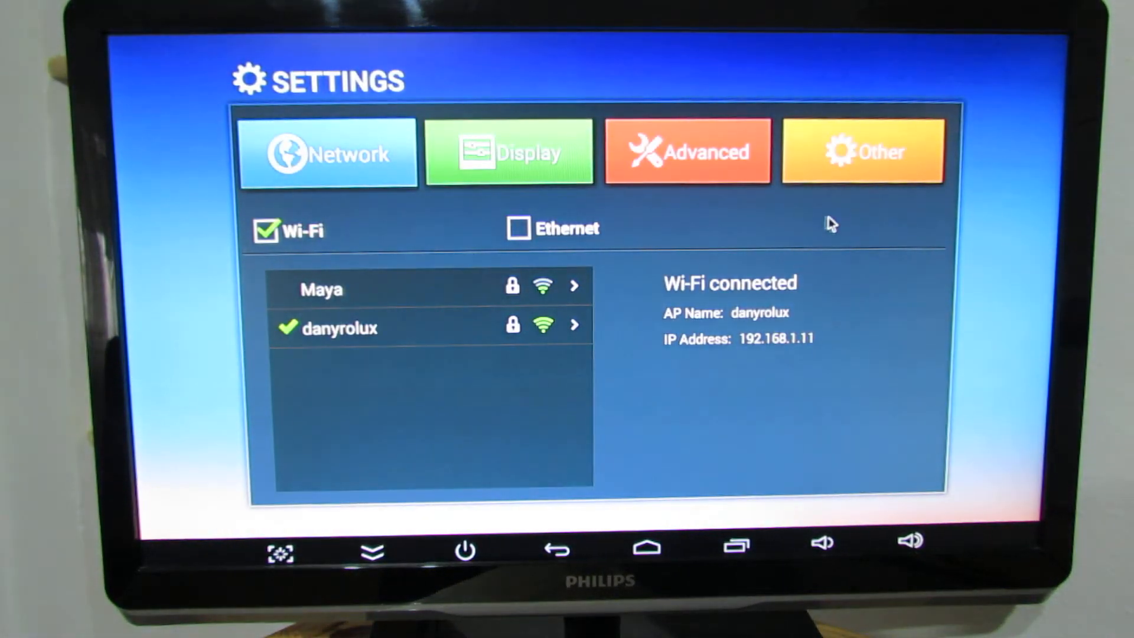
{"action": "left_click", "coordinate": [862, 150]}
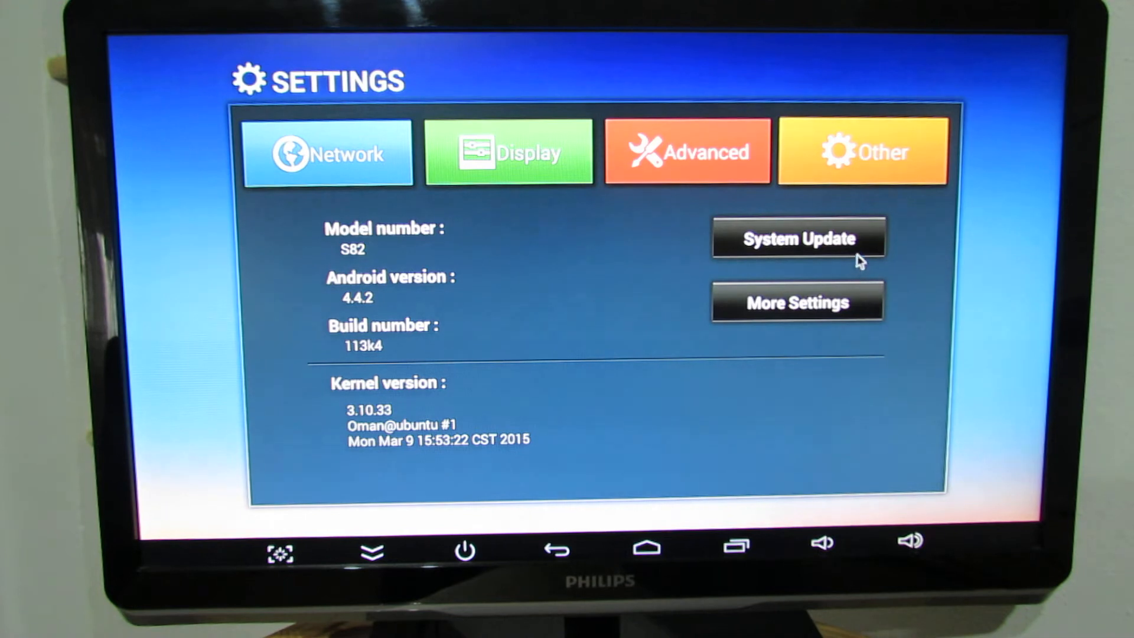
Step: Start the OTA update from n200-ota-20150114.zip in Update&Backup and confirm it
{"action": "left_click", "coordinate": [797, 237]}
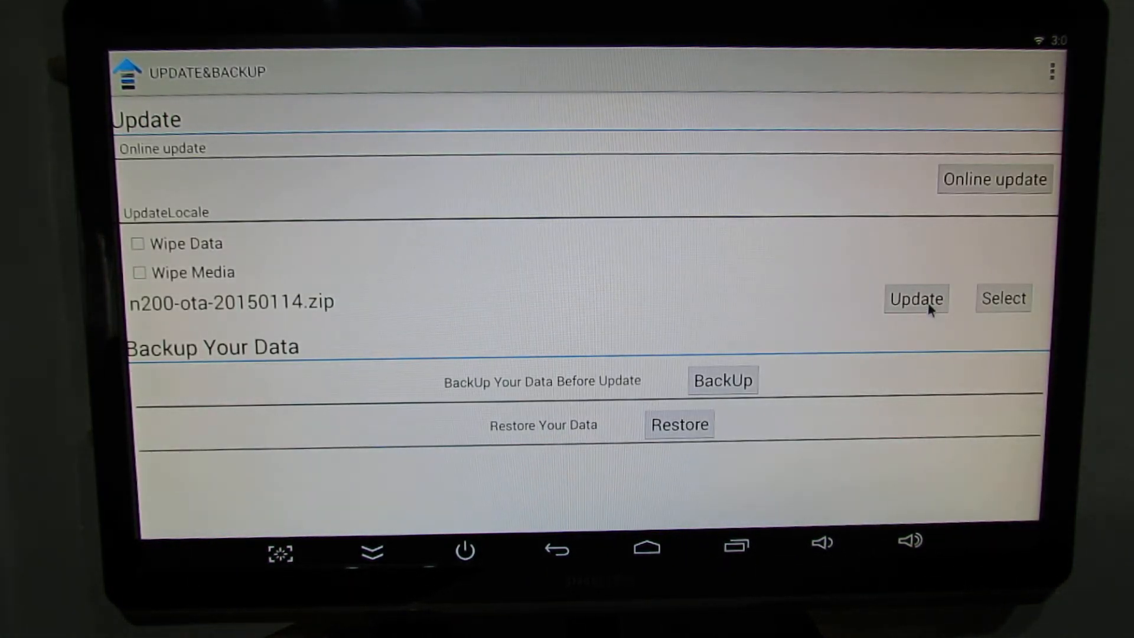
{"action": "left_click", "coordinate": [915, 298]}
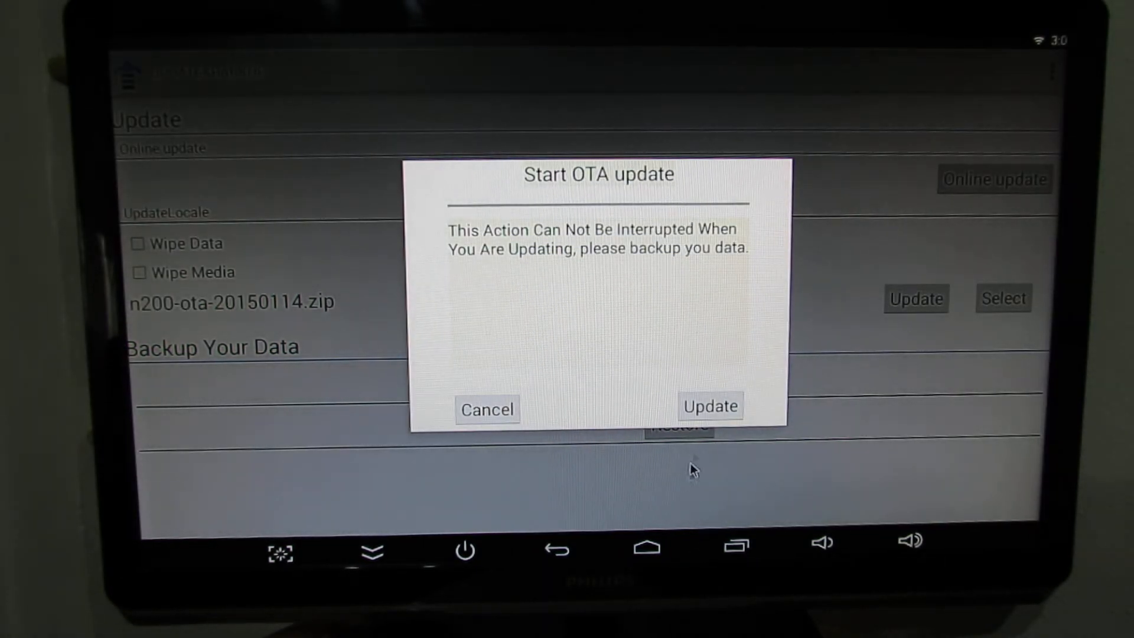
{"action": "left_click", "coordinate": [710, 407]}
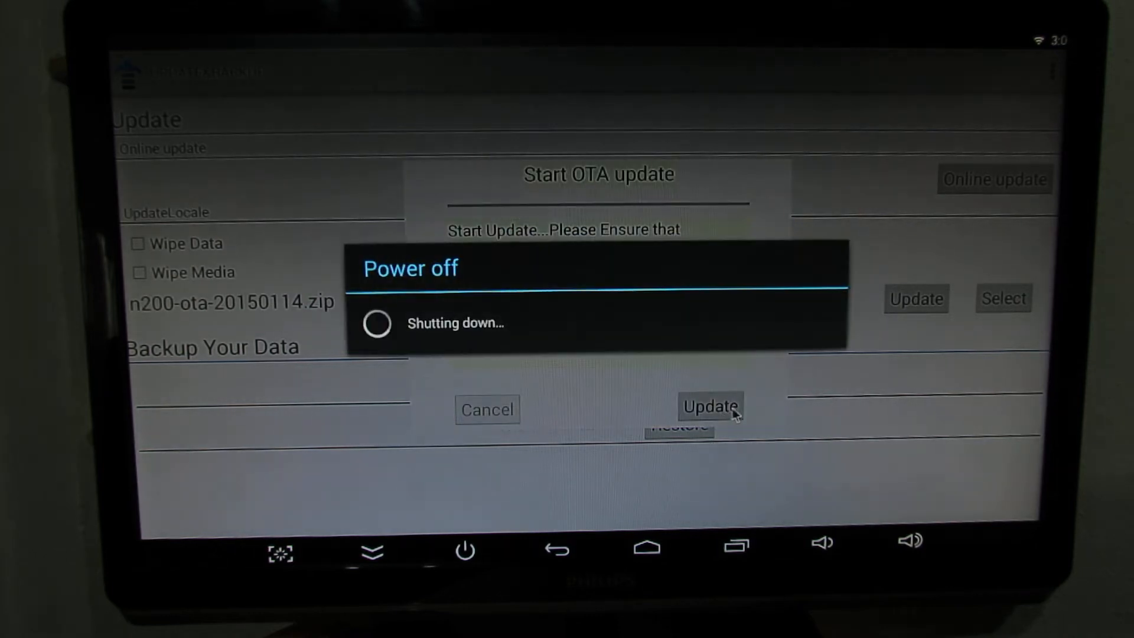